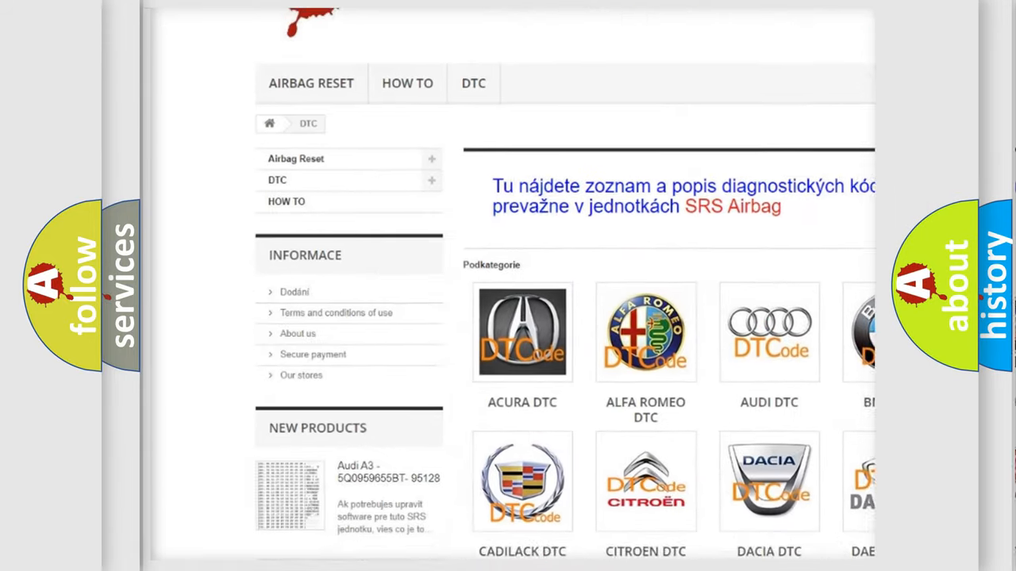
scroll(down, 3)
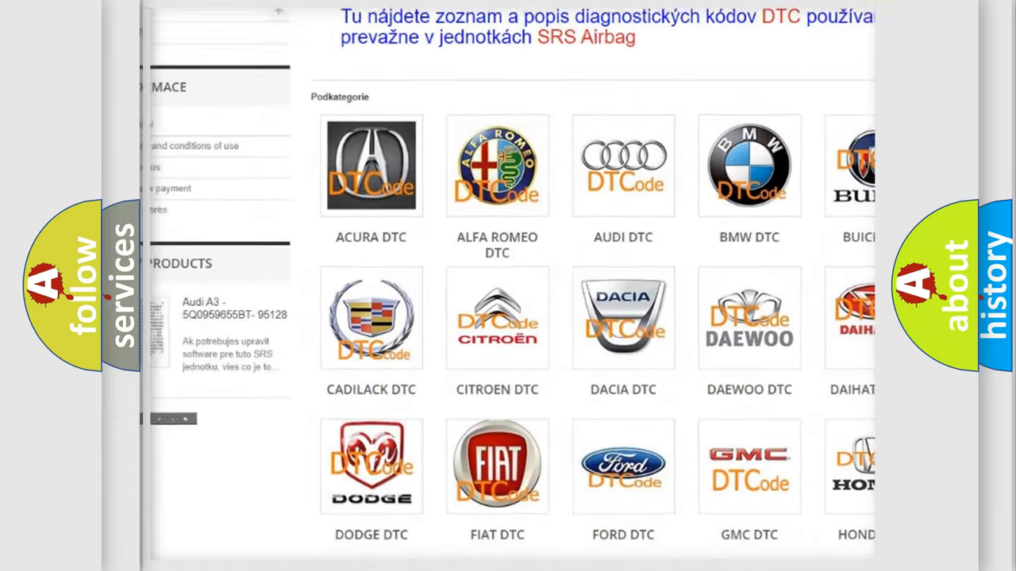